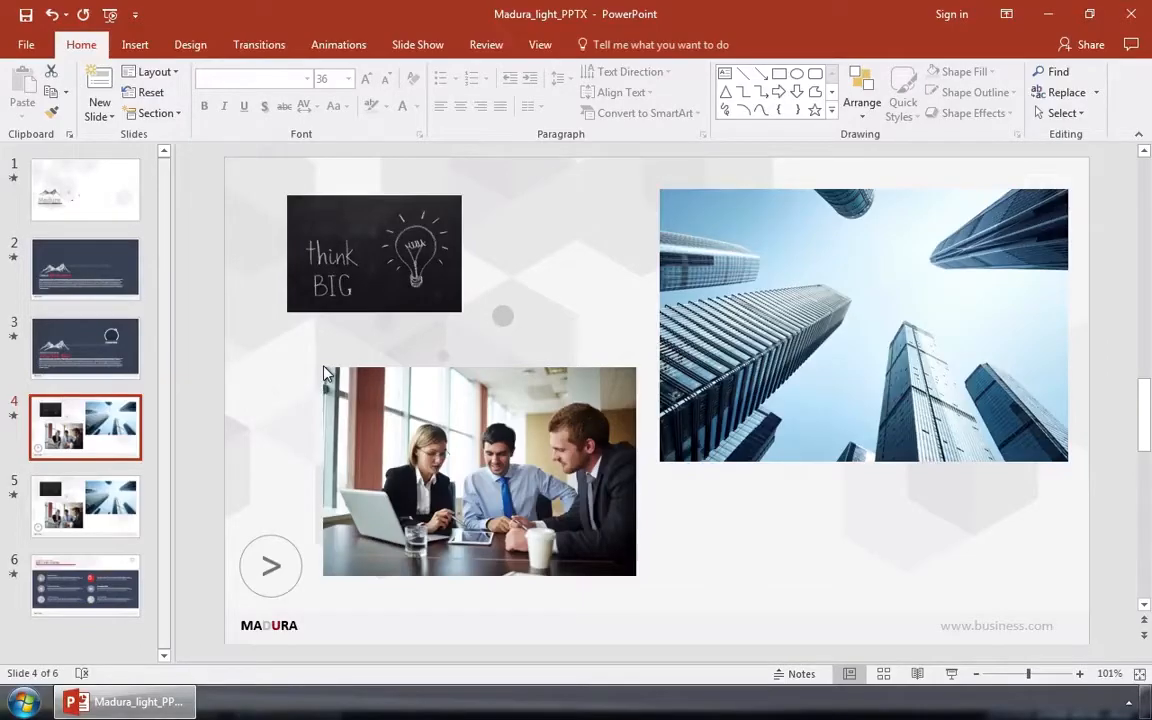
mouse_move(348, 232)
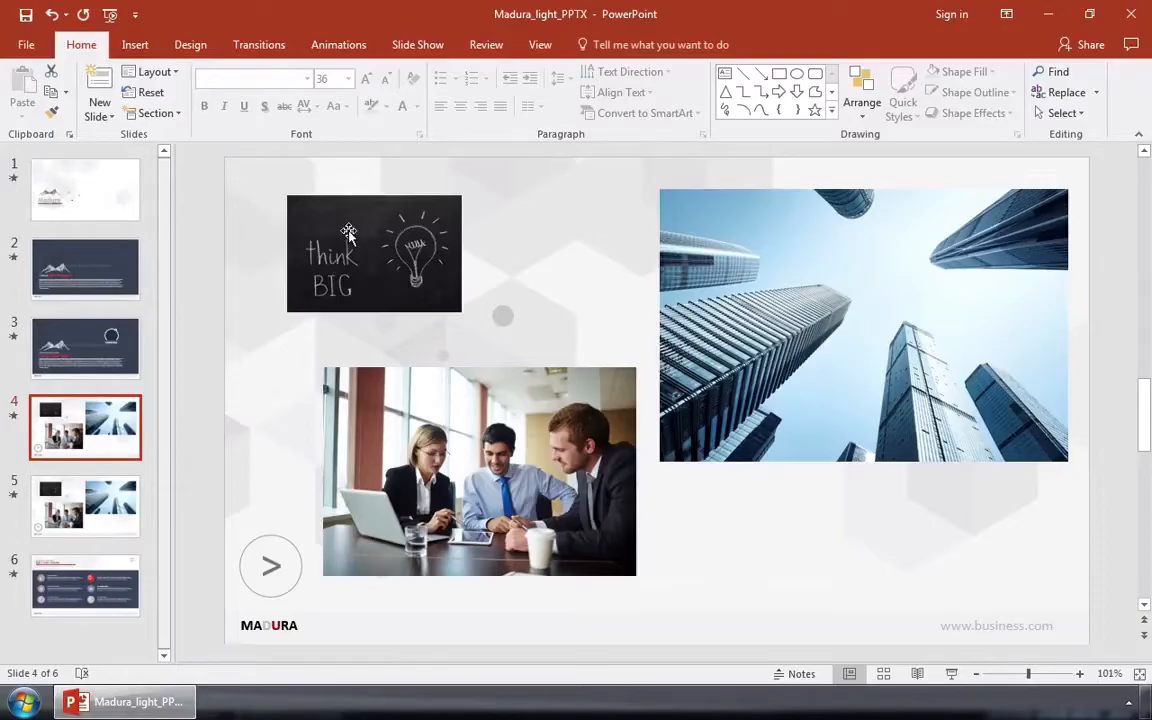
Step: Select all three pictures on slide 4 and shrink them together with a corner handle
left_click(479, 430)
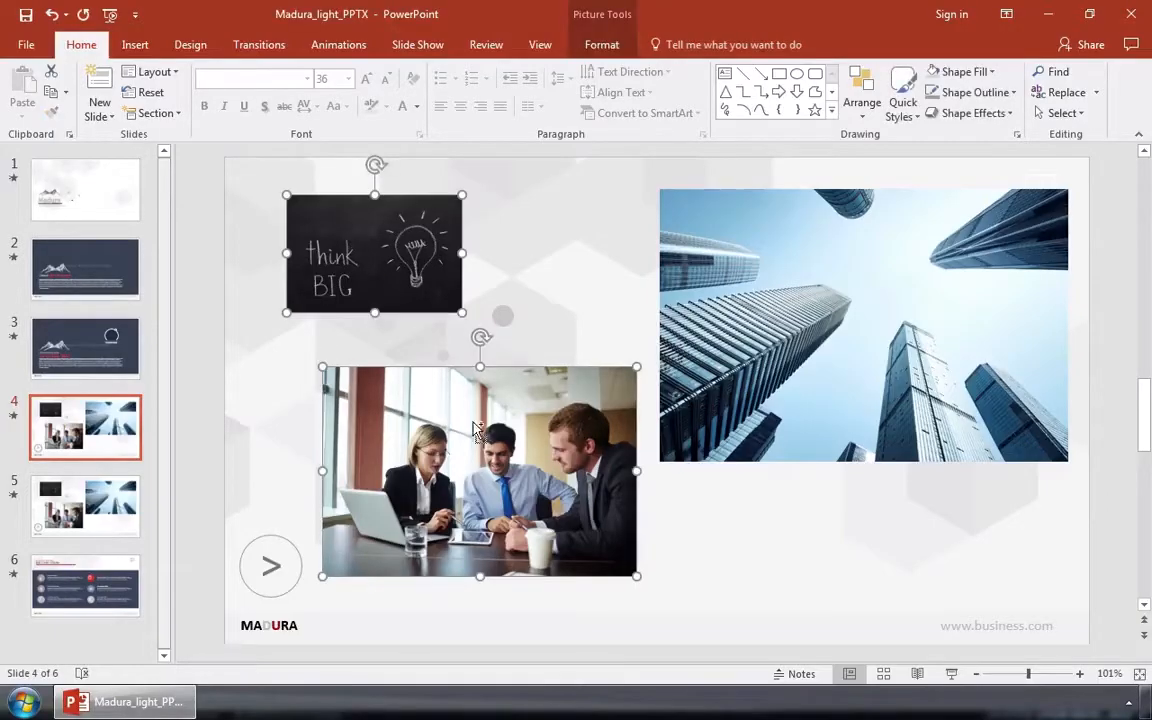
left_click(862, 327)
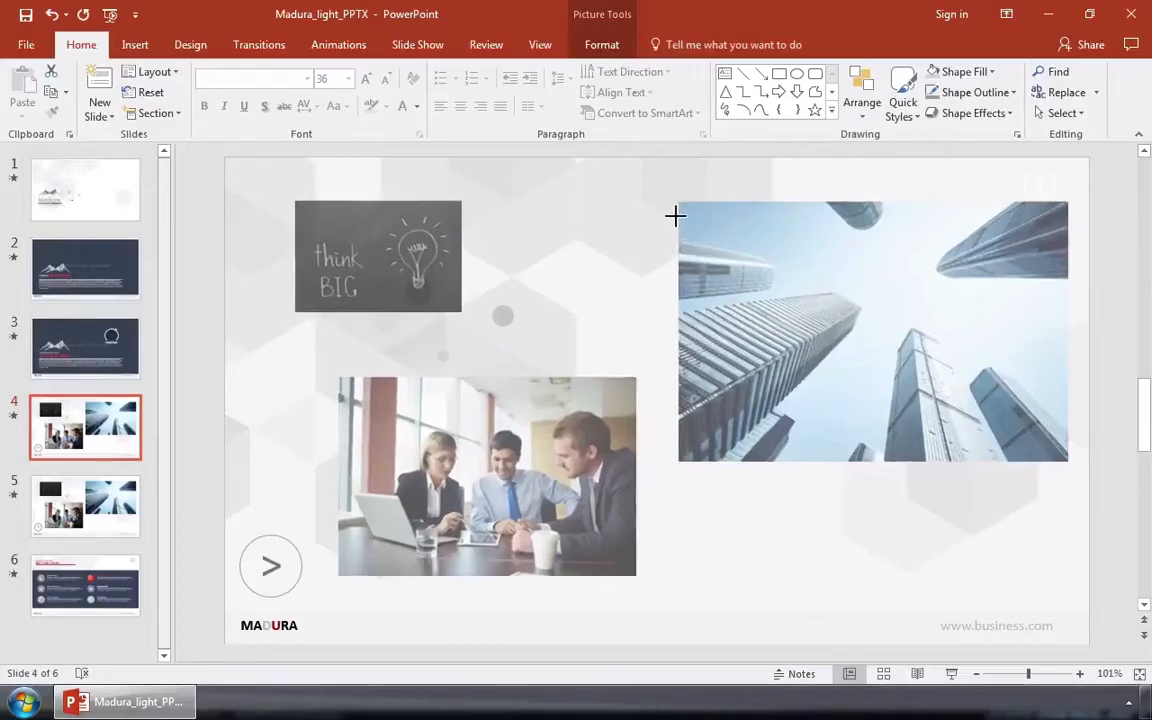
left_click(617, 211)
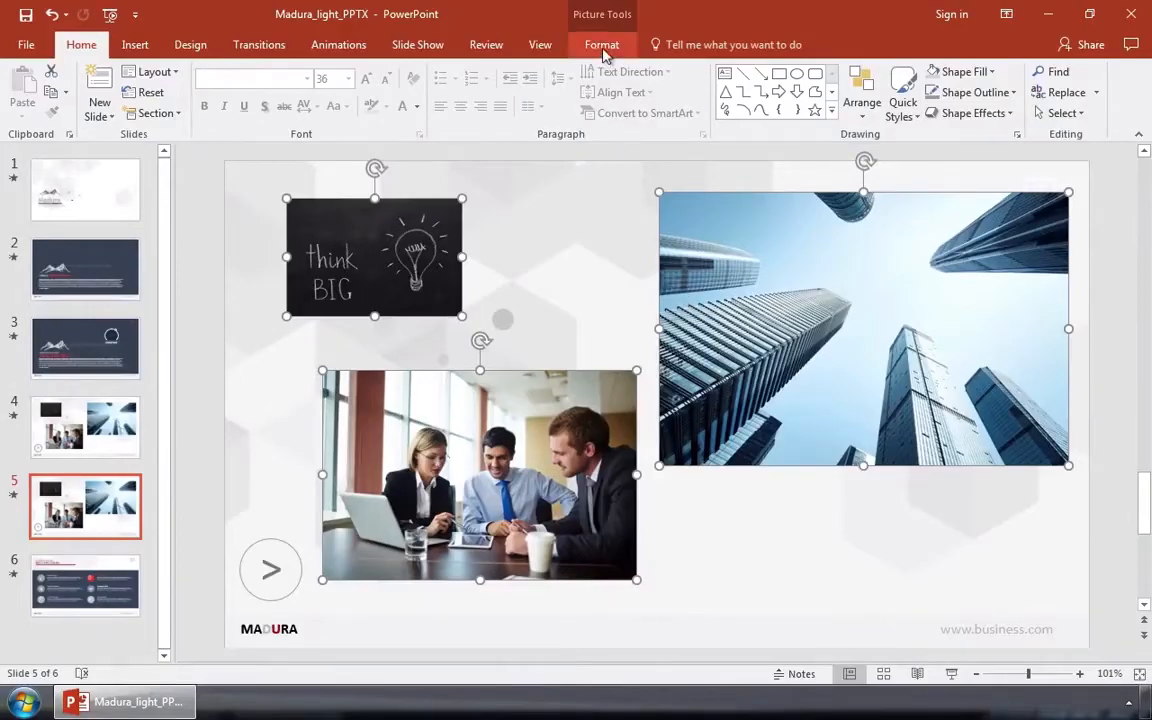
Step: Set a 2" height for all three pictures on slide 5 in Picture Tools Format
left_click(601, 44)
type("2\"")
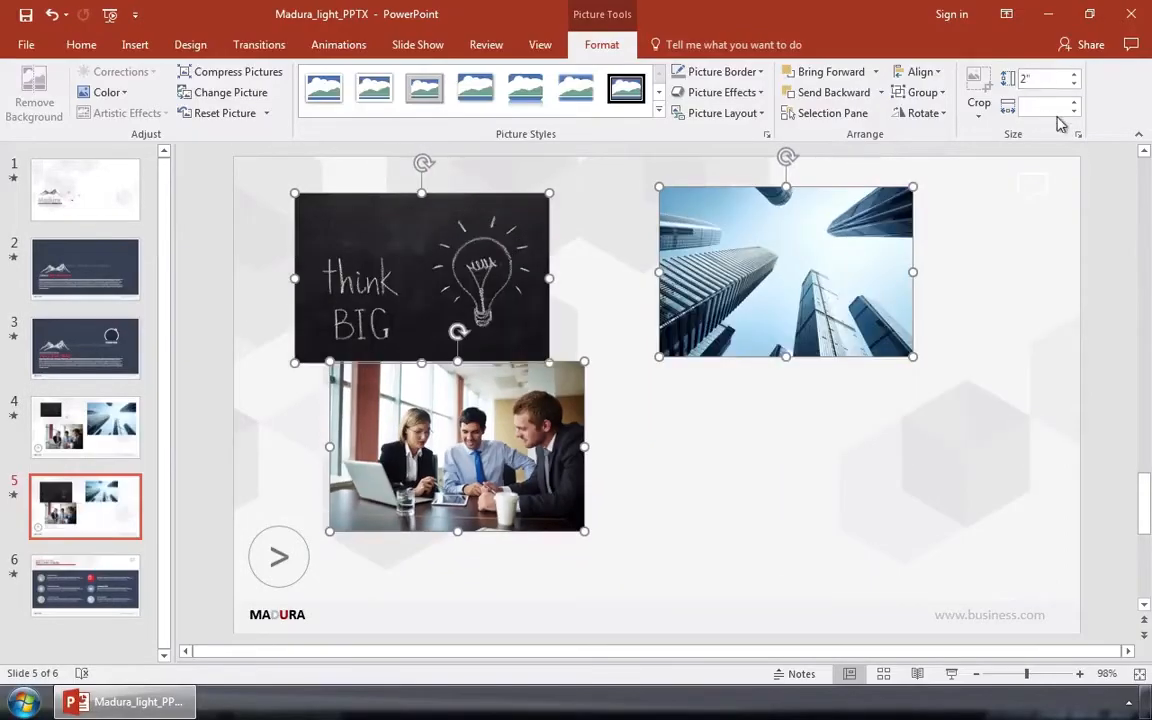
left_click(1045, 107)
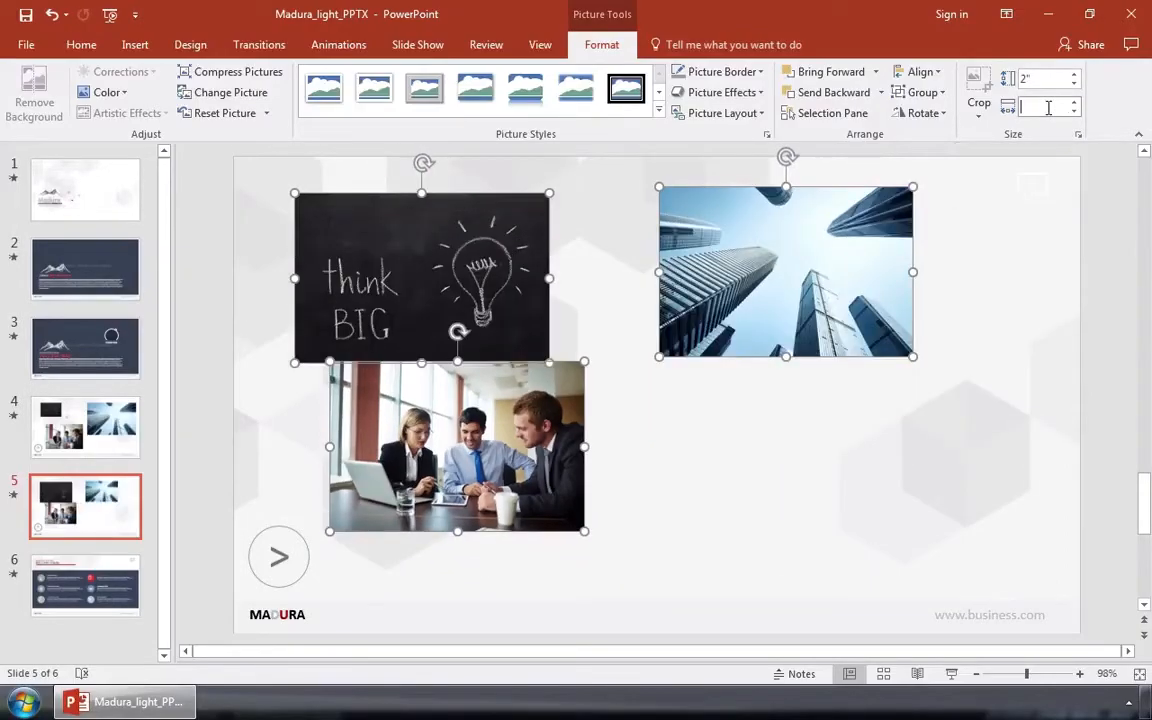